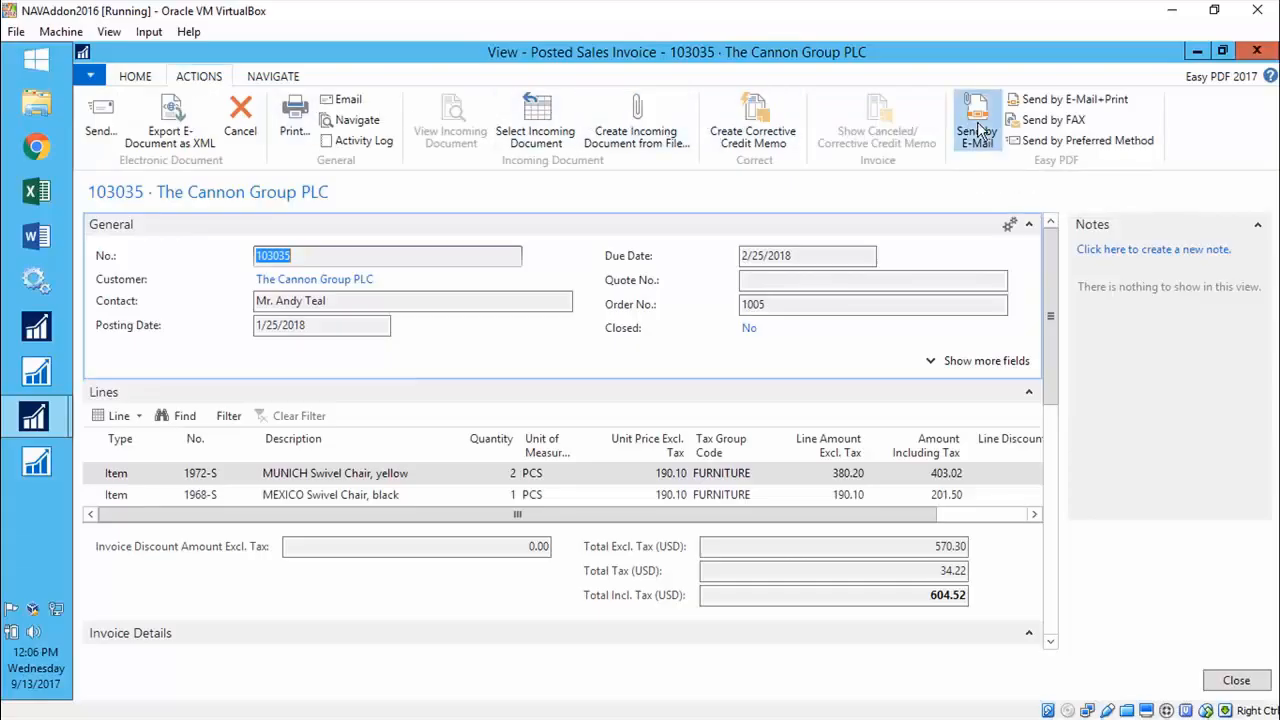
Open the Easy PDF Document Card for posted sales invoice 103035 (report 206, template 1009).
left_click(976, 120)
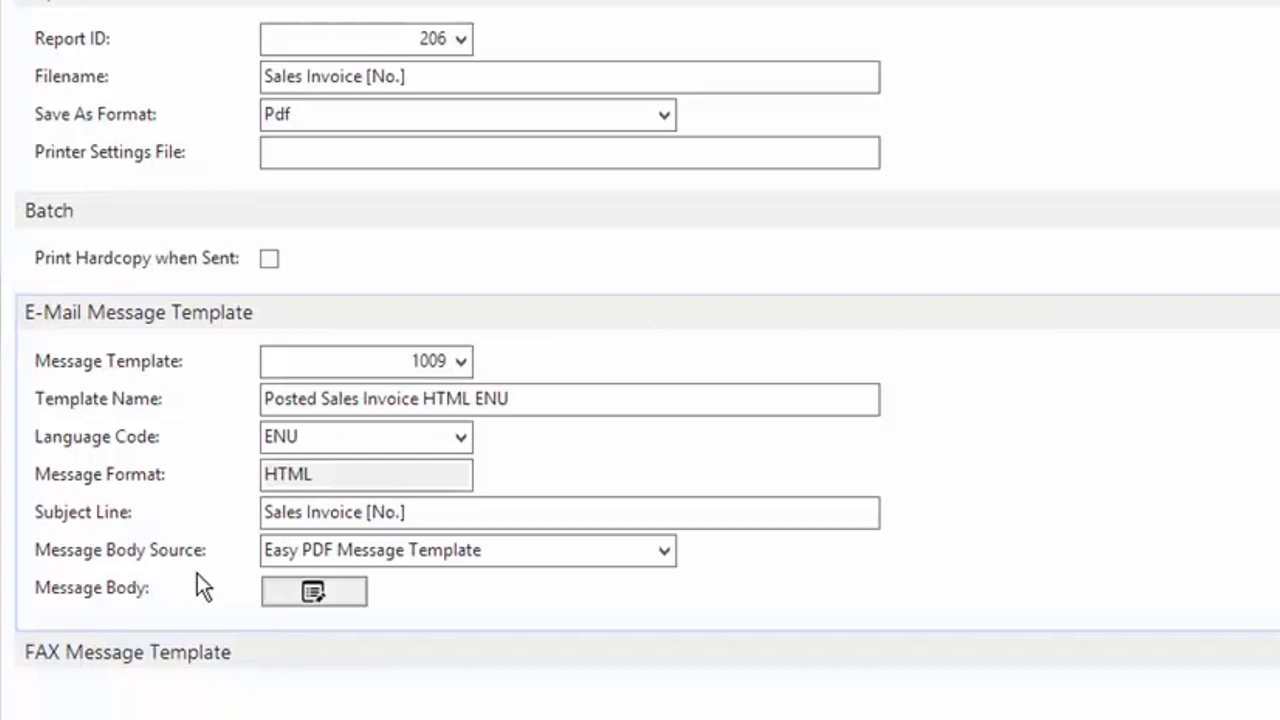
Preview the Posted Sales Invoice HTML ENU message body, then reach Cannon Group PLC's customer card 10000.
left_click(312, 592)
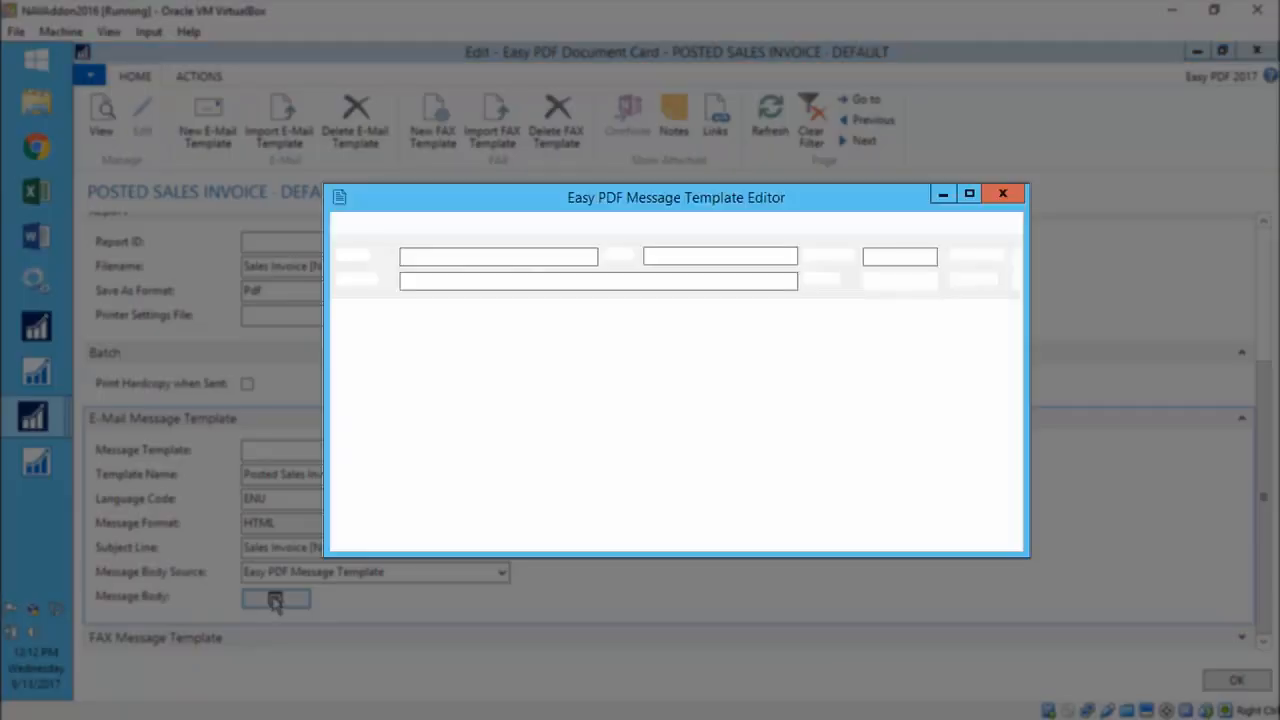
left_click(276, 598)
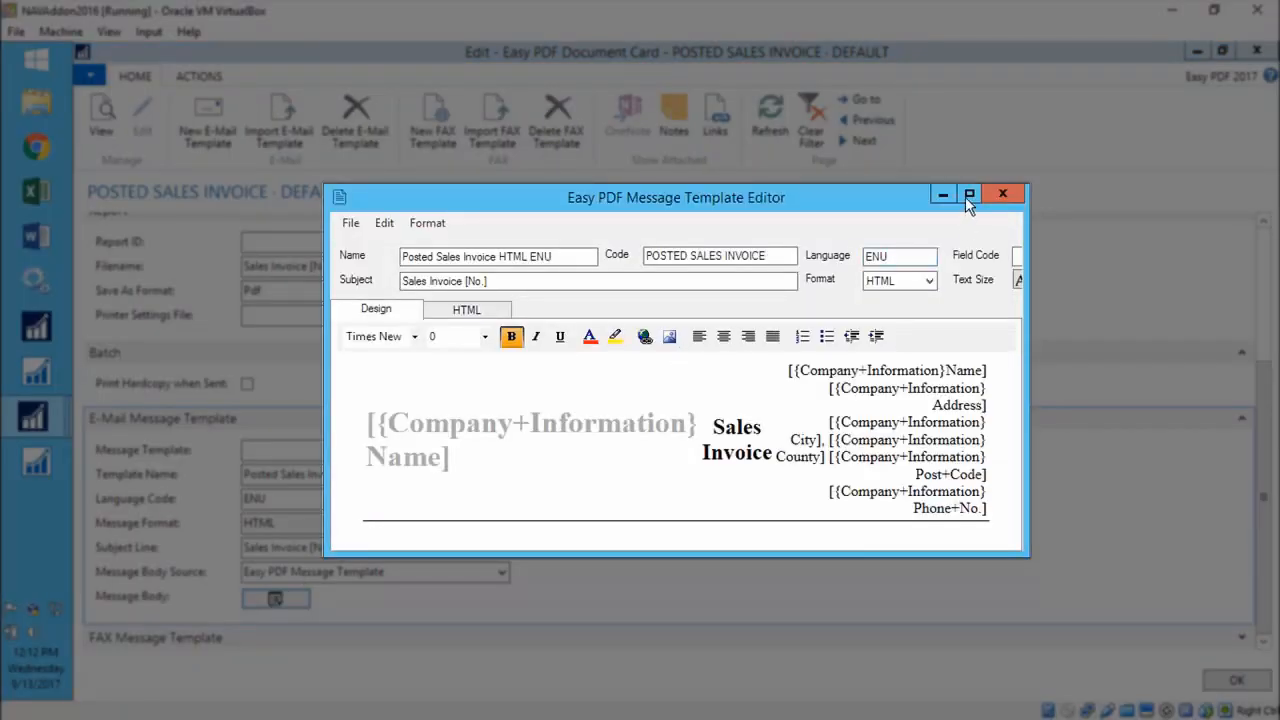
left_click(968, 194)
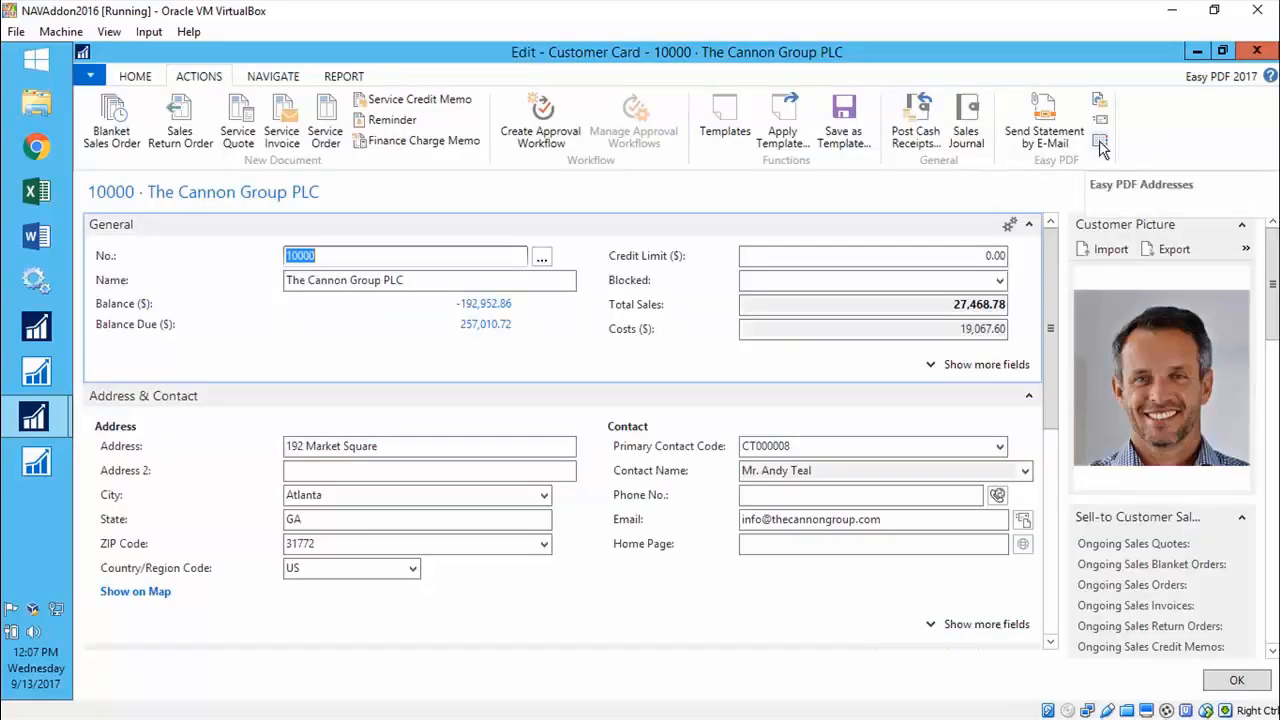
Show Cannon Group PLC's EasyPDF Addresses list with recipient e-mails and fax number per document type.
left_click(1100, 144)
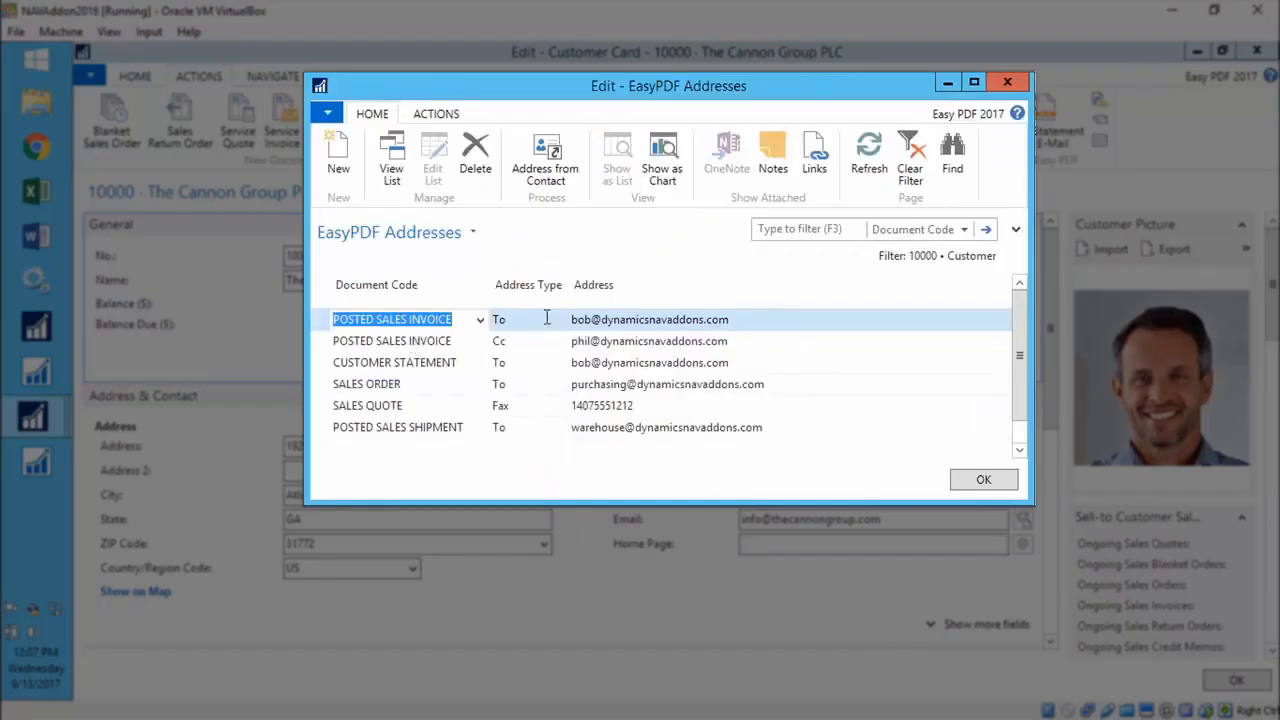